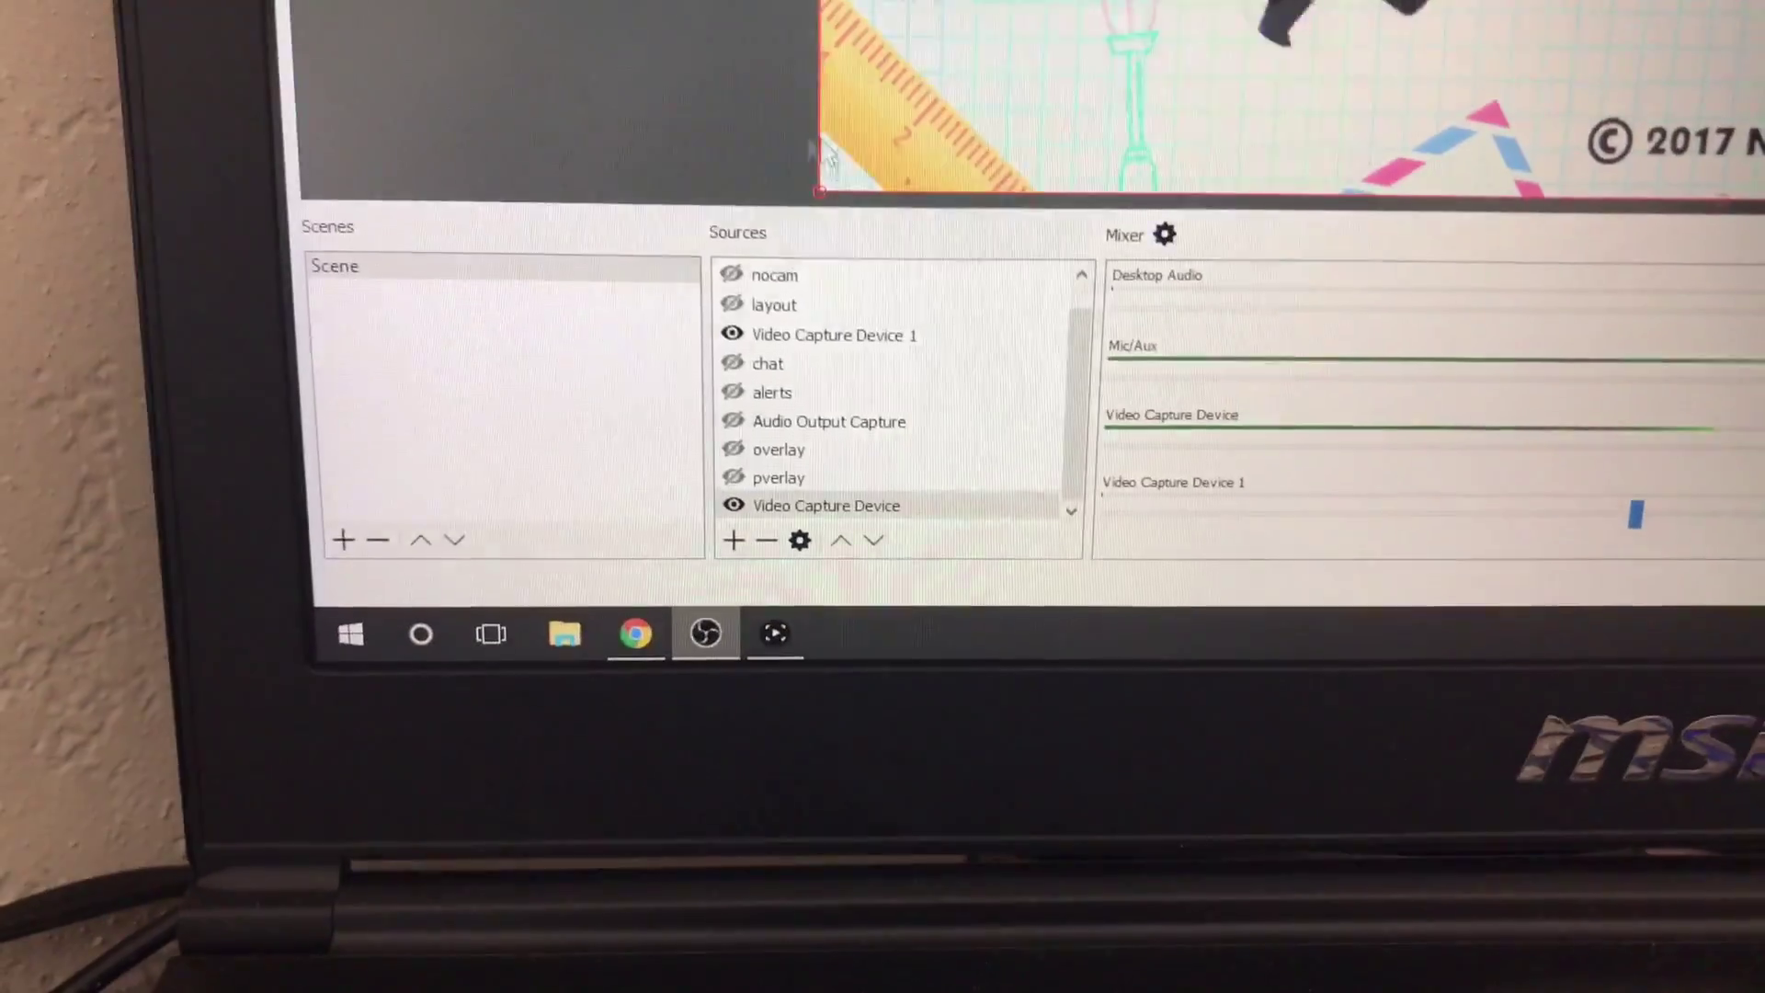
Step: Open the context menu for the Video Capture Device source in the Sources panel
{"action": "right_click", "coordinate": [827, 506]}
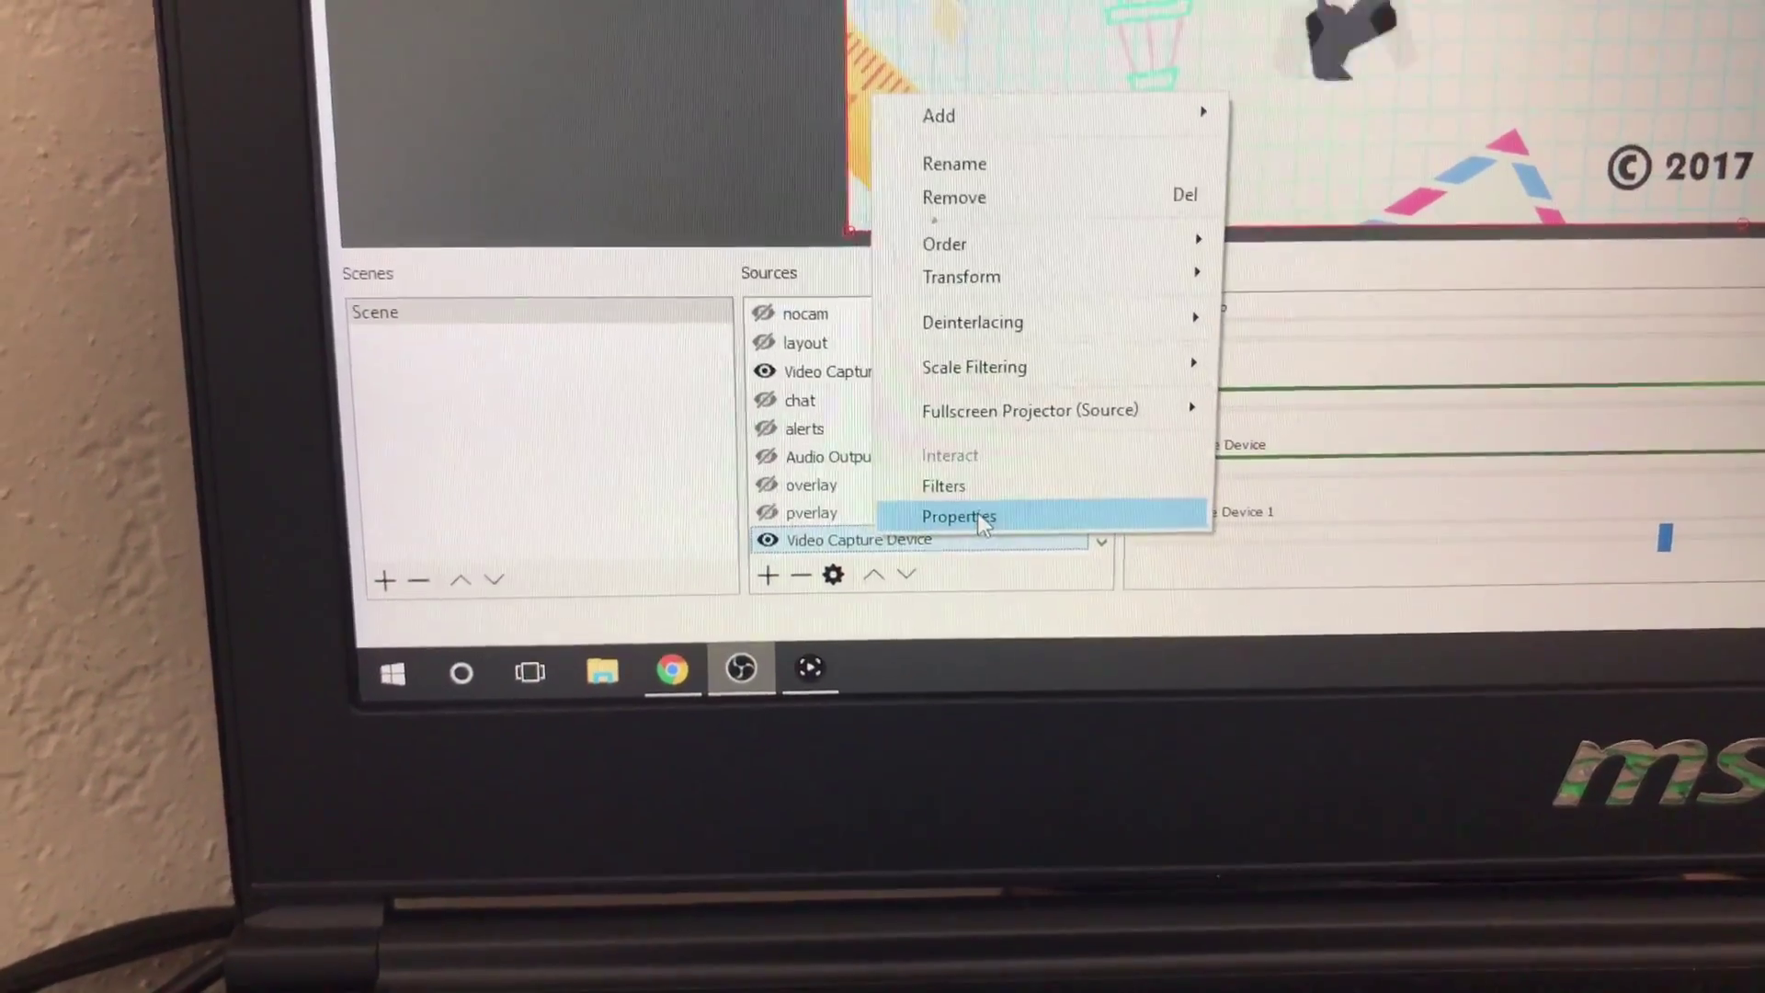
{"action": "left_click", "coordinate": [959, 516]}
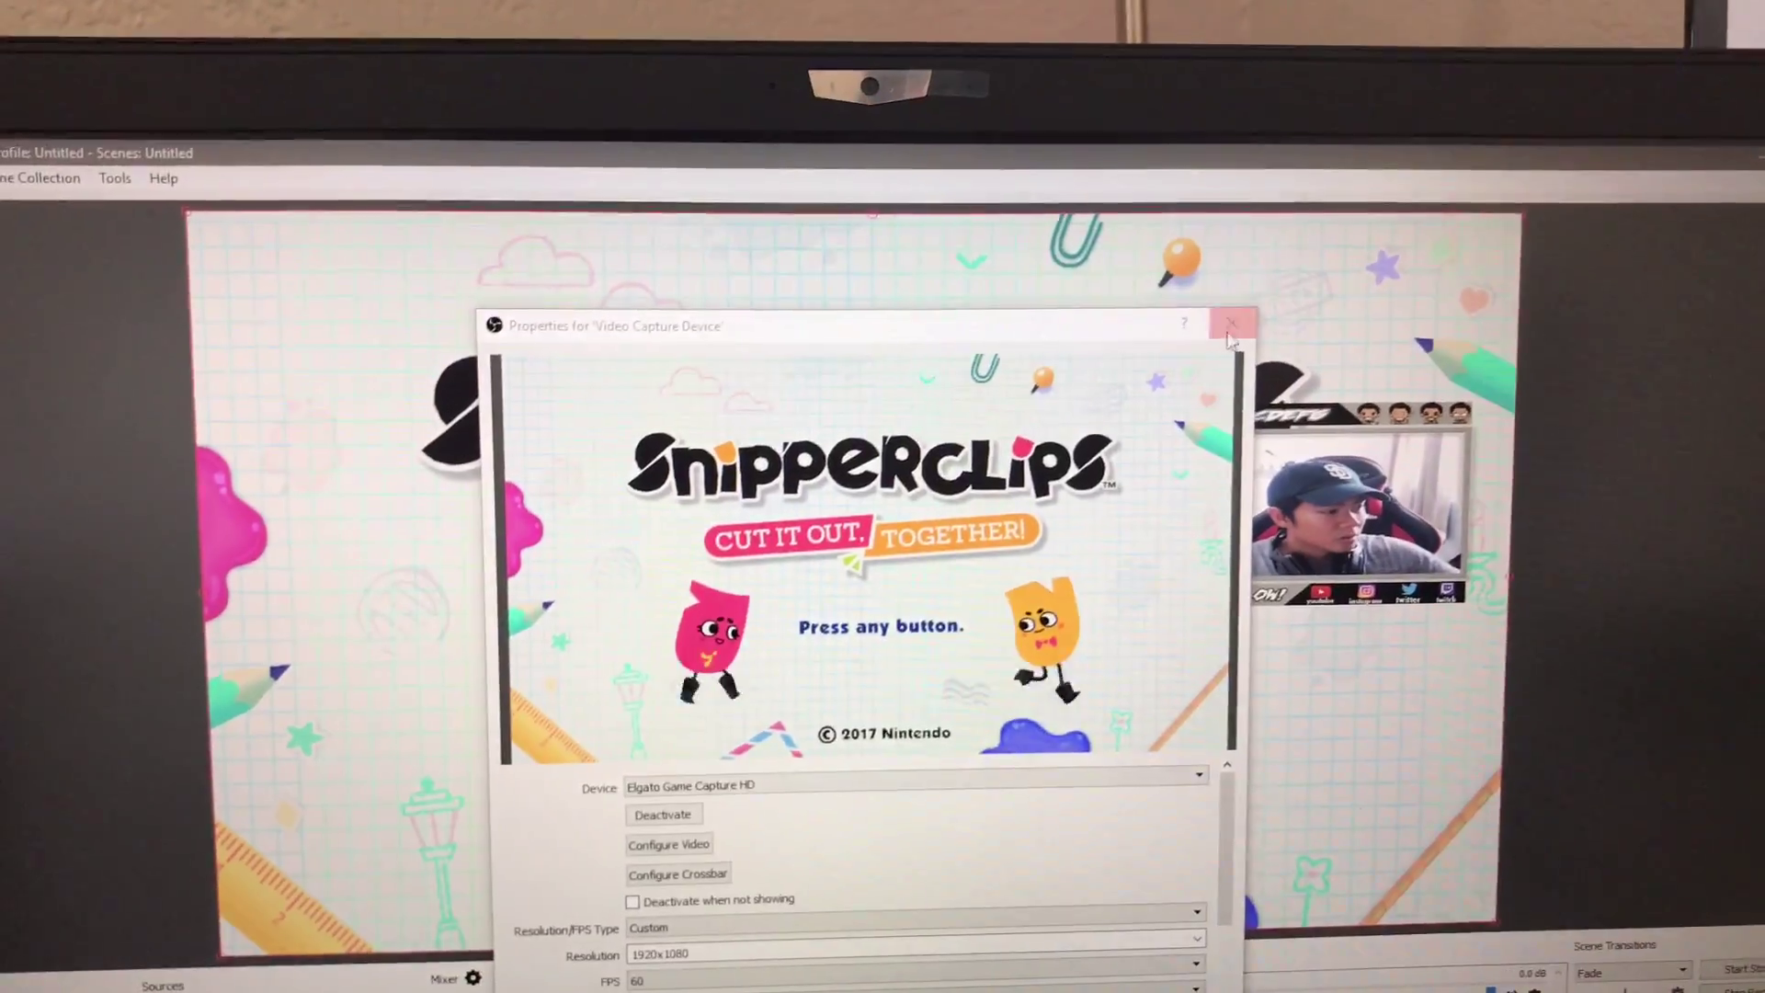
Step: Close the Video Capture Device properties window to show the Snipperclips title screen
{"action": "left_click", "coordinate": [1231, 327]}
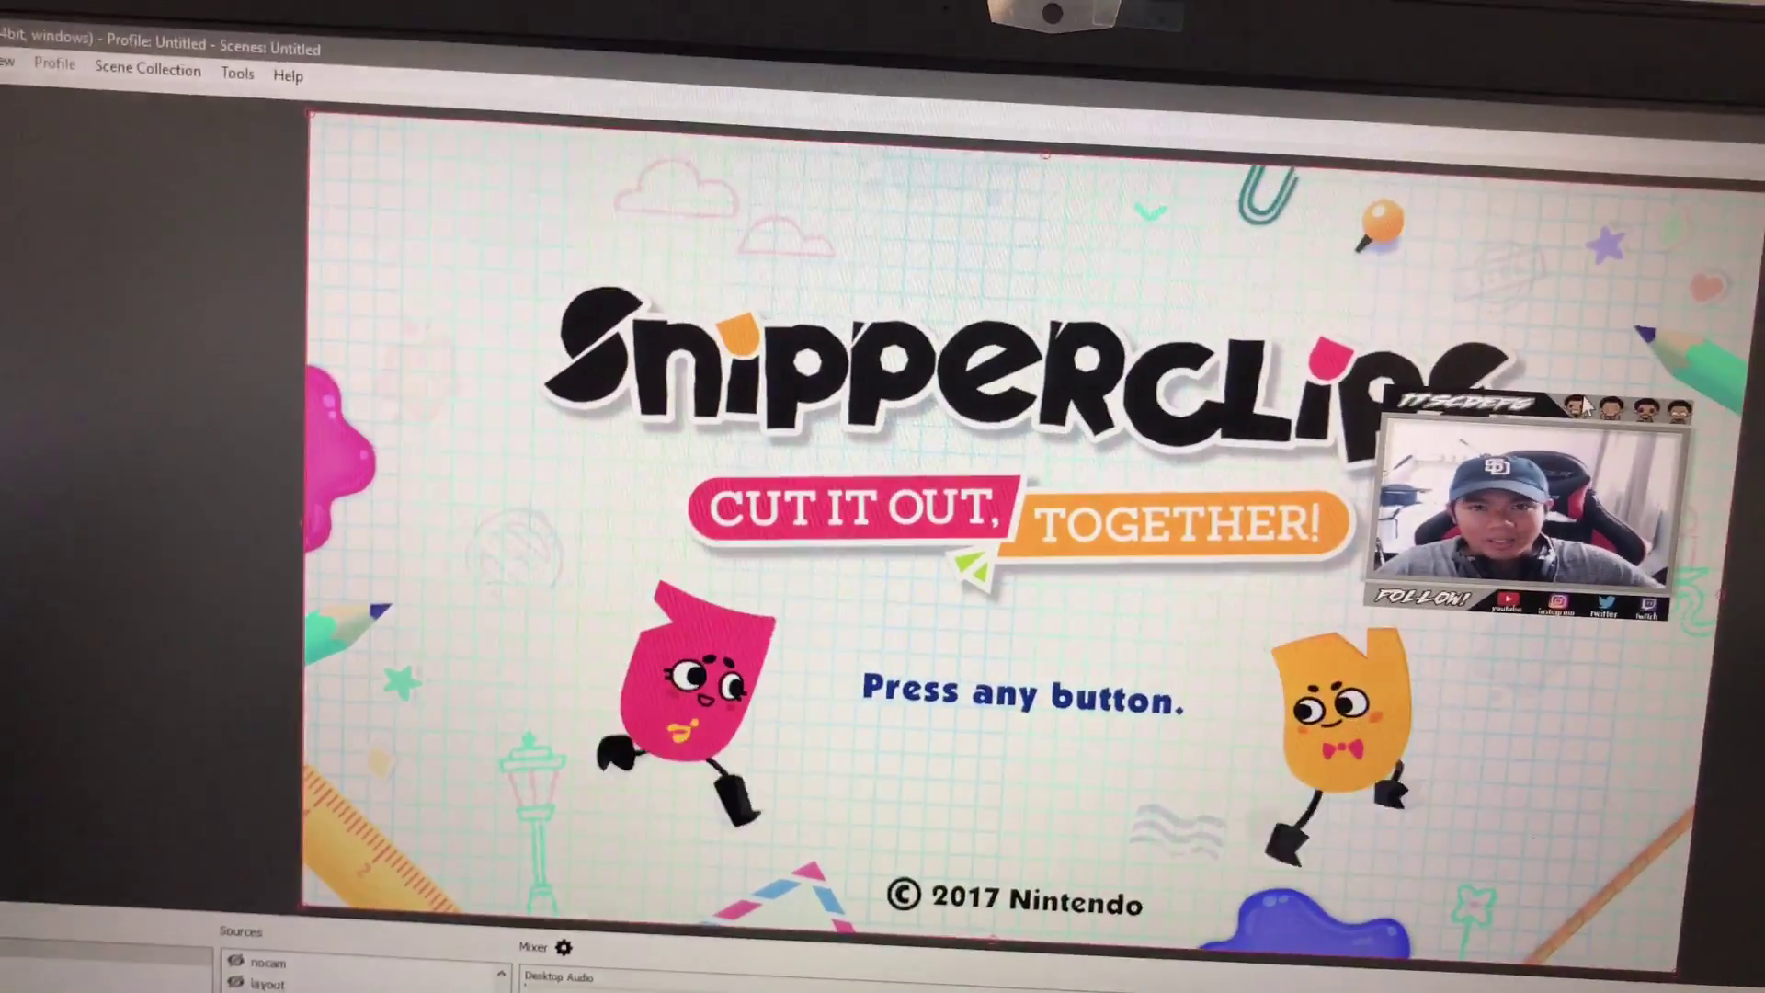